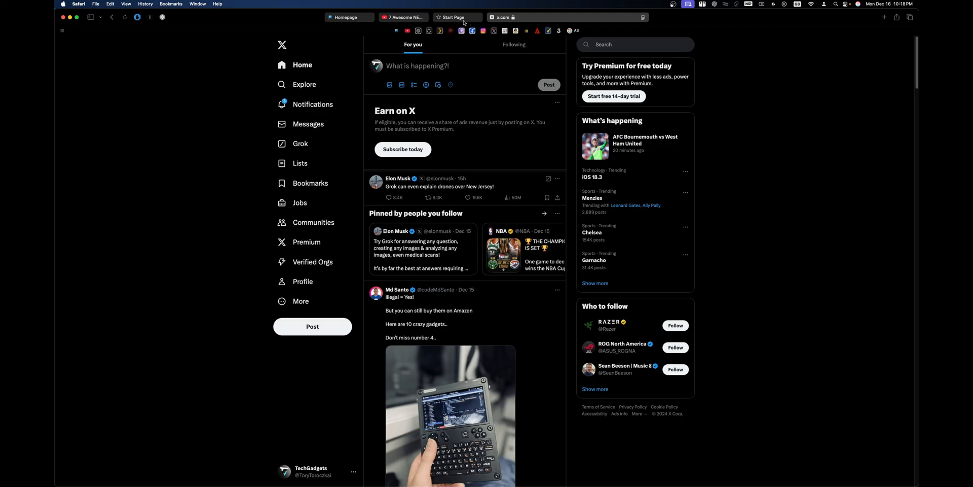
mouse_move(404, 17)
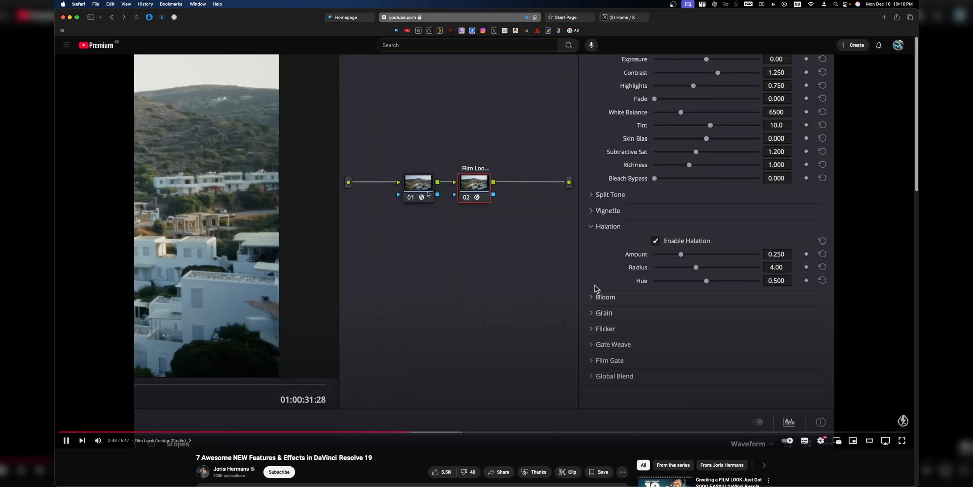
Scroll the YouTube page while the DaVinci Resolve 19 features video plays.
scroll("down", 3)
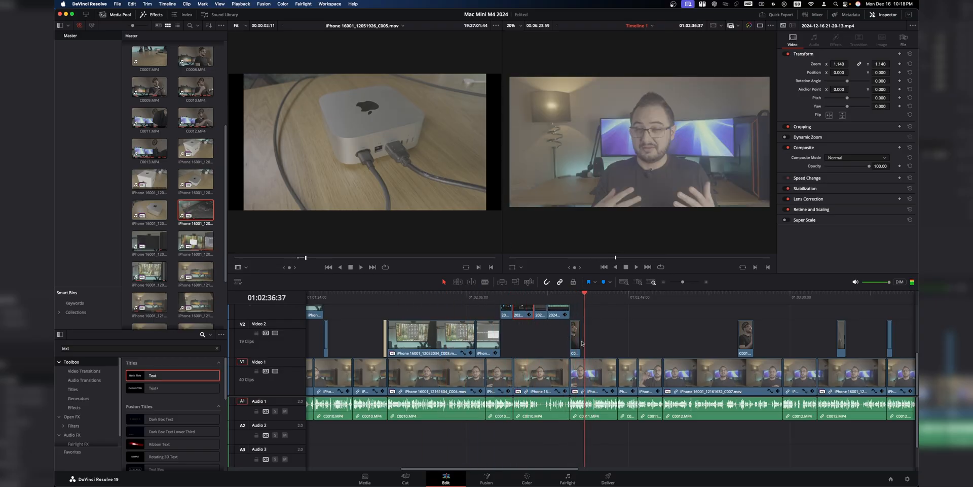
Select a spot in the Mac Mini M4 2024 edit timeline in DaVinci Resolve.
left_click(561, 293)
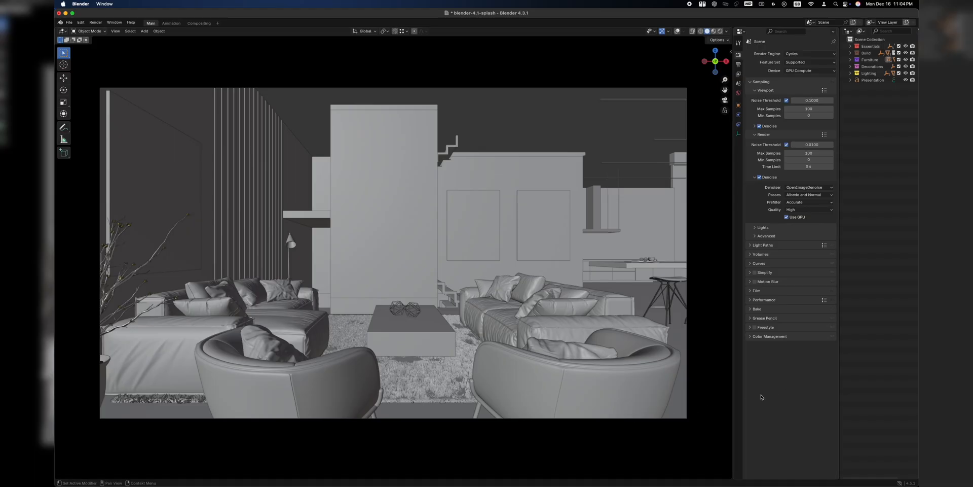
mouse_move(724, 401)
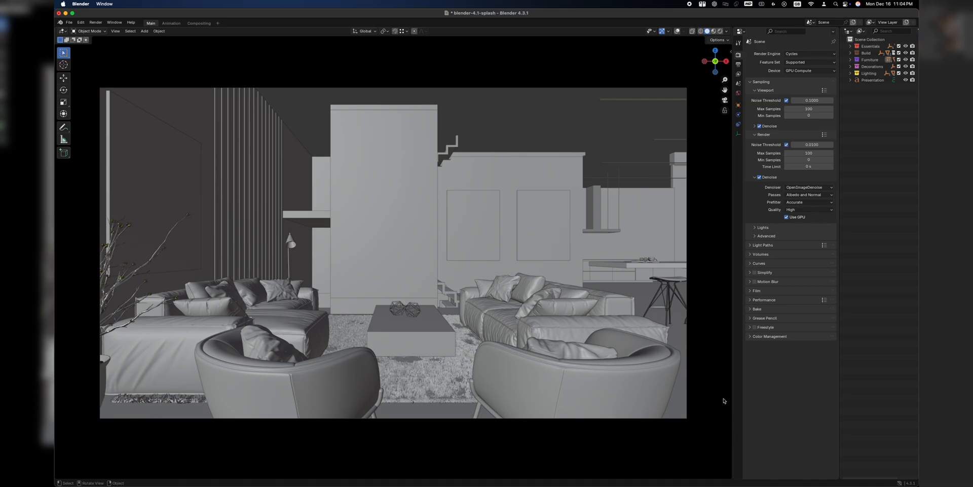